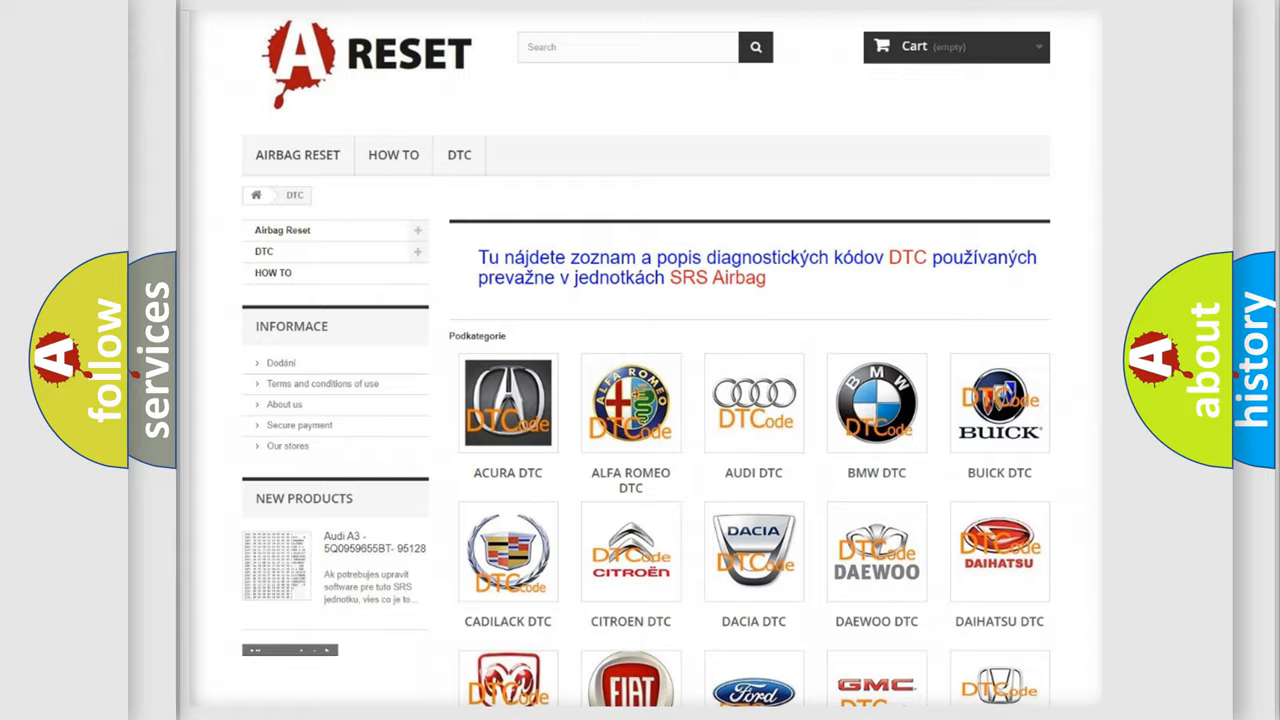
scroll("down", 3)
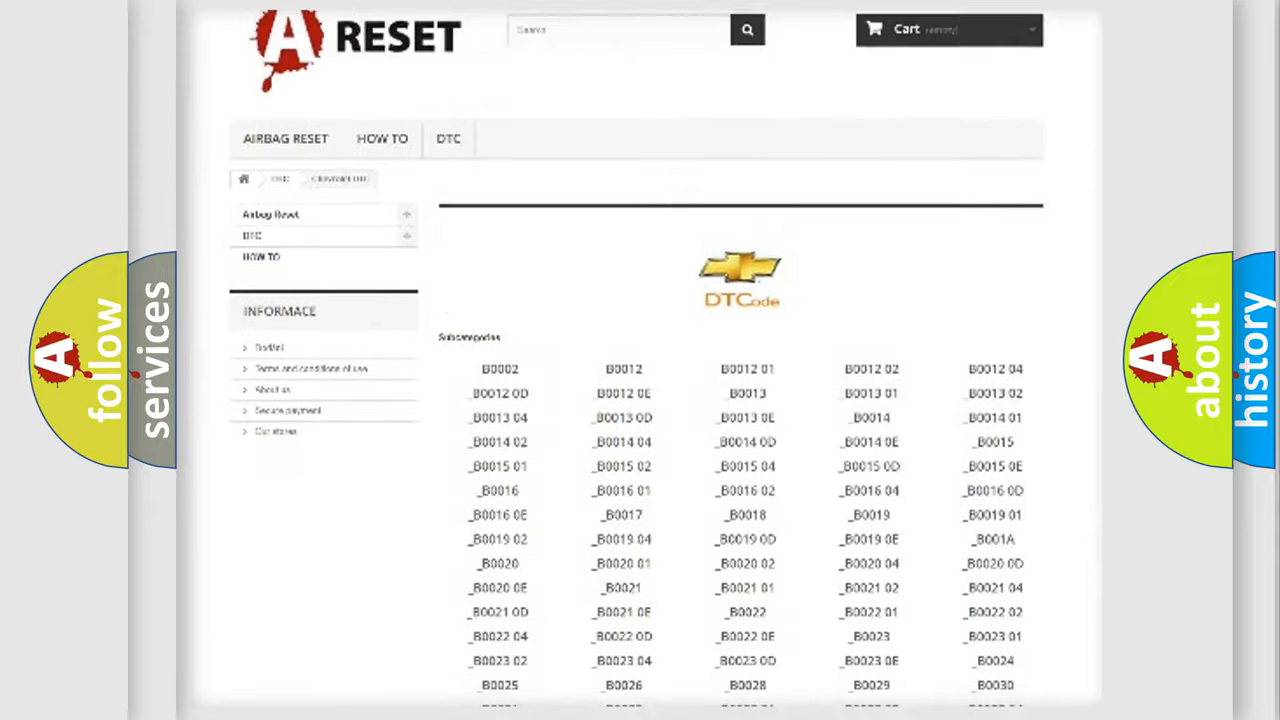
scroll("down", 3)
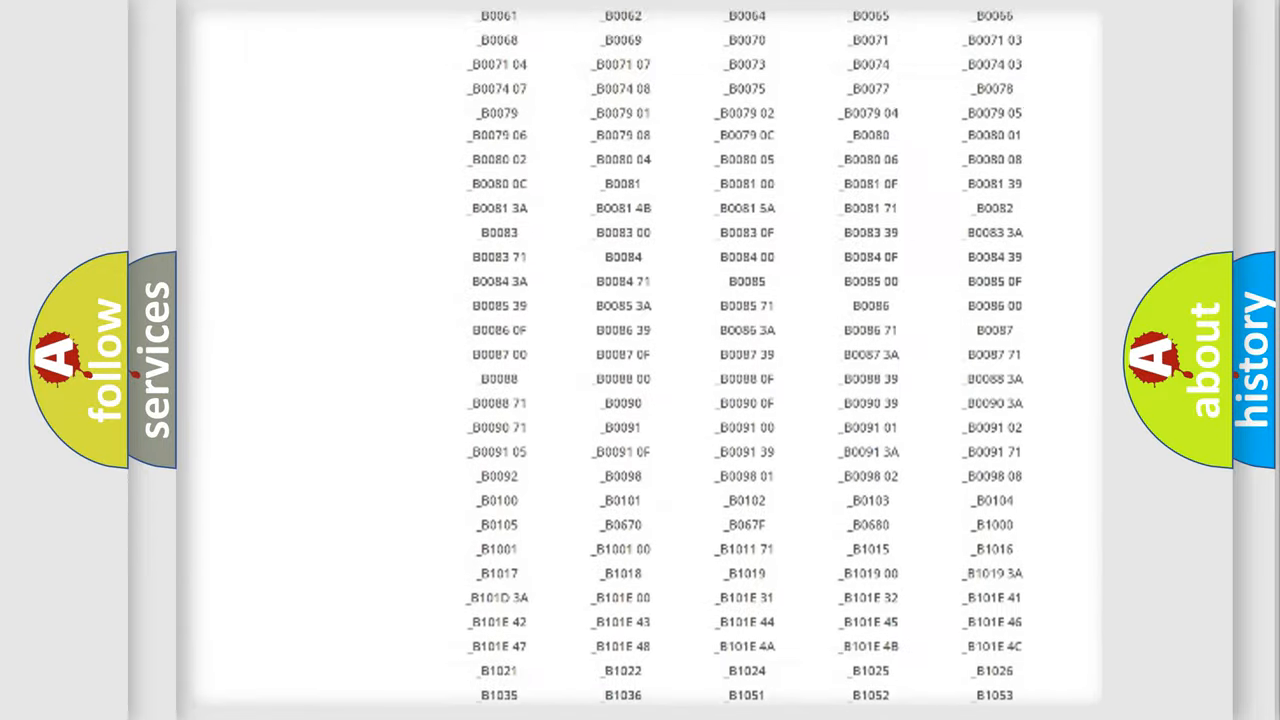
scroll("up", 3)
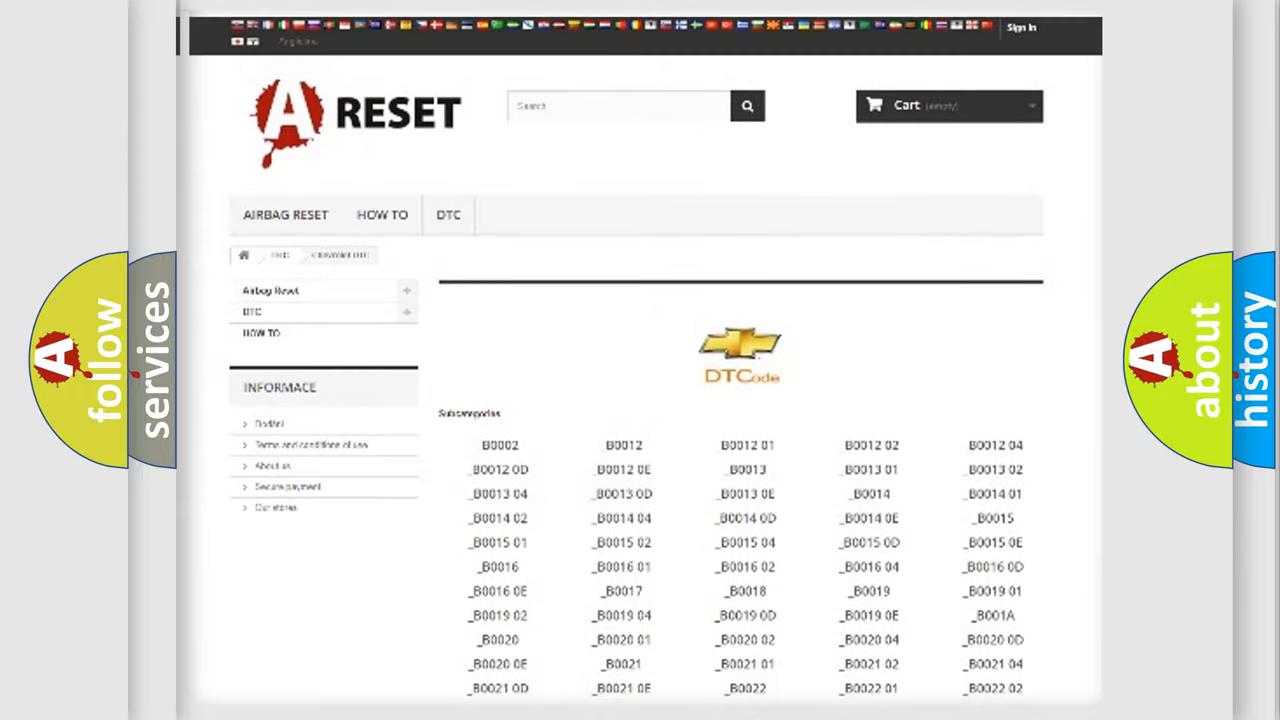